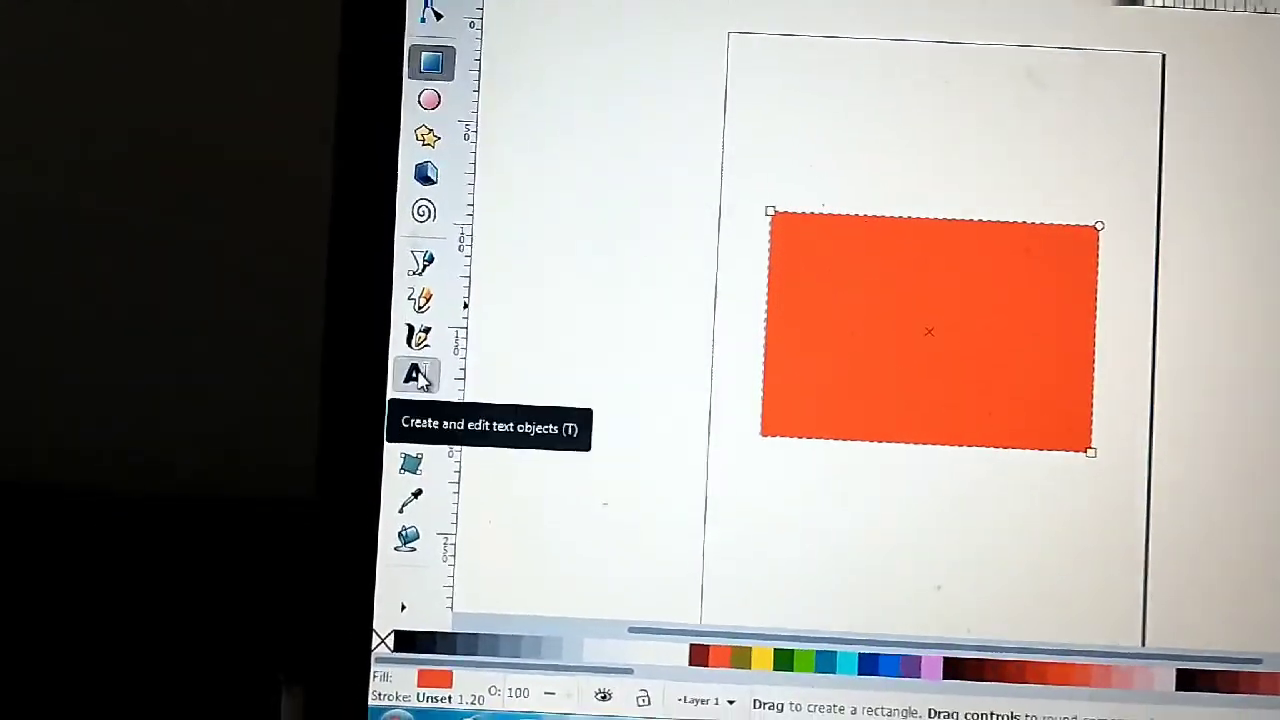
Add the text TESTING above the orange rectangle.
click(416, 375)
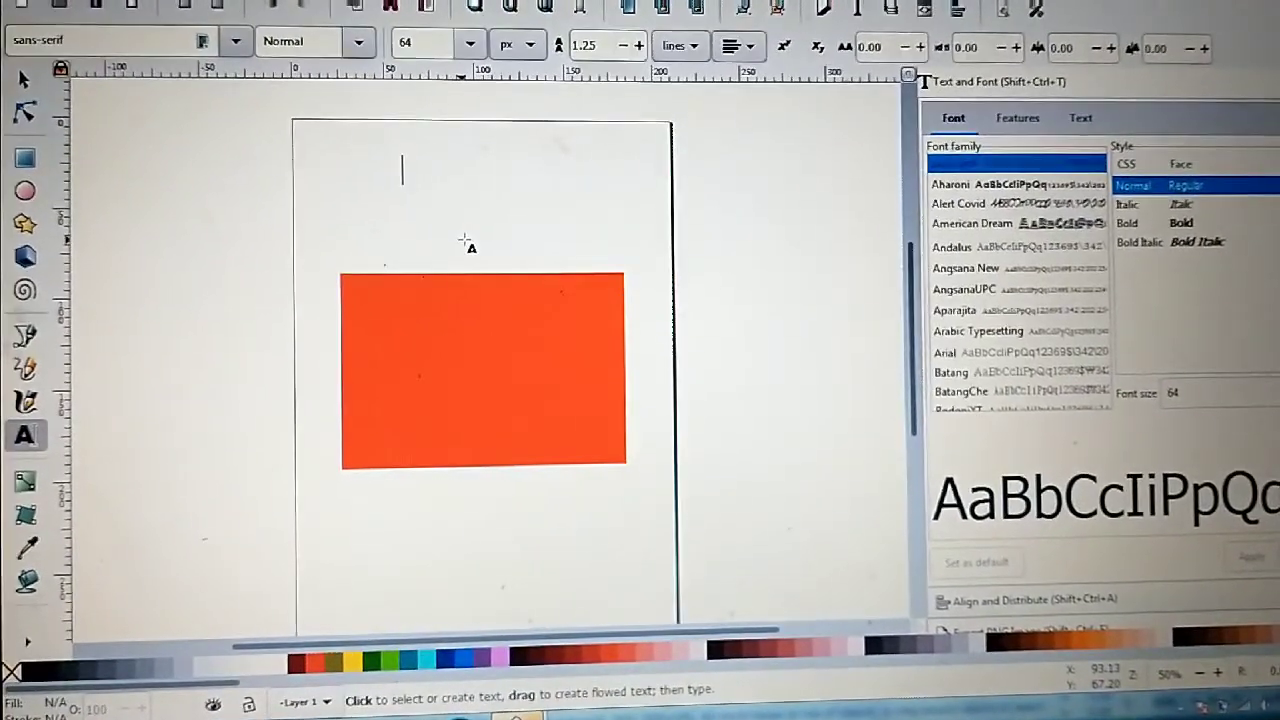
text(TEST)
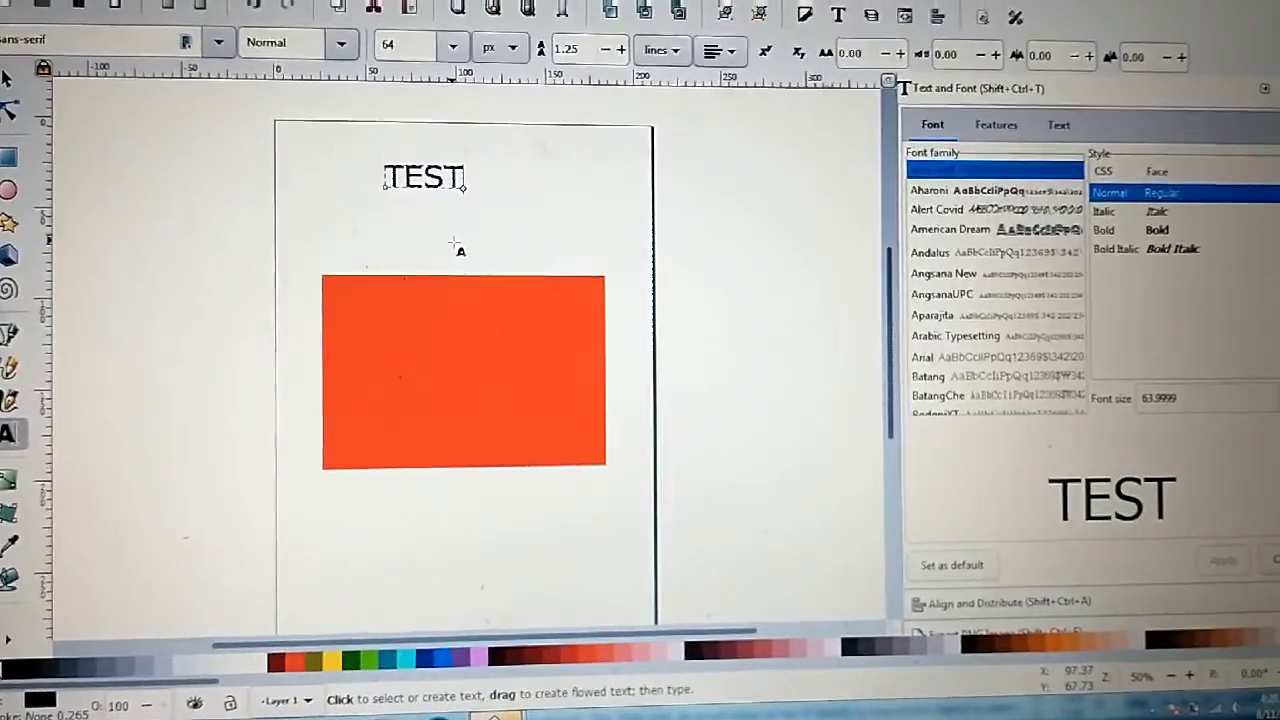
text(ING)
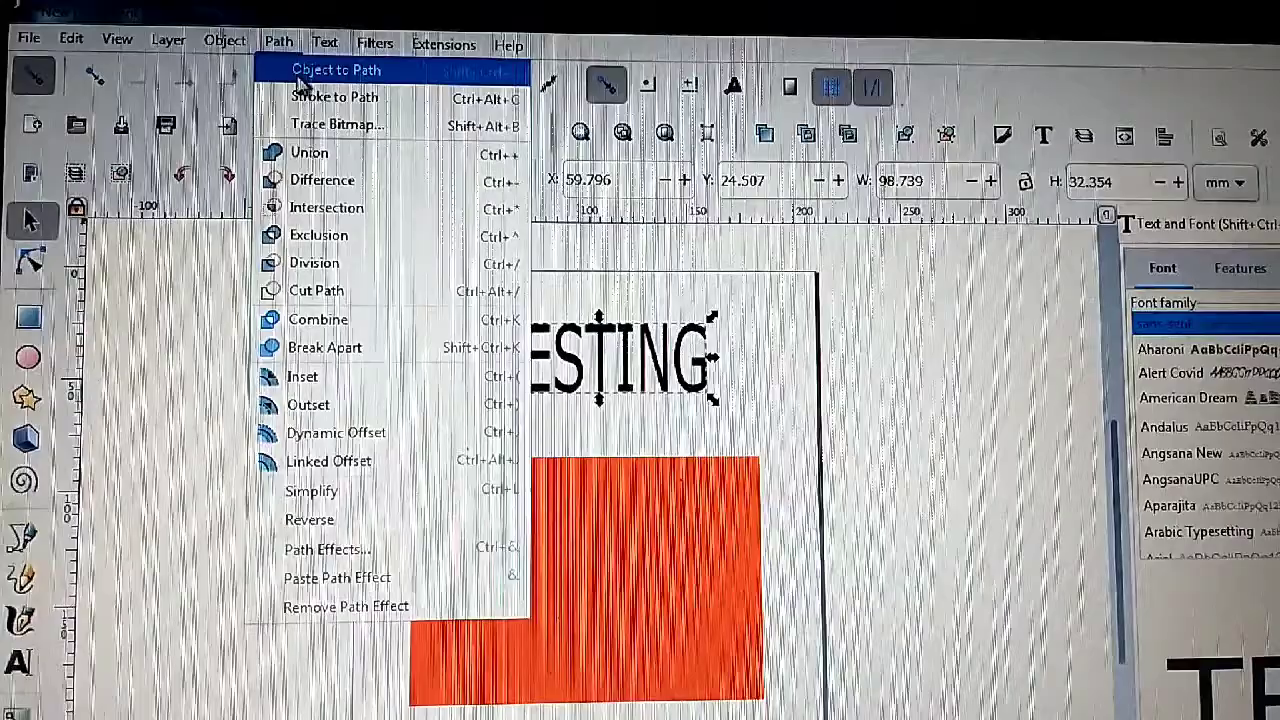
Convert the TESTING text object to a path with Object to Path.
click(337, 69)
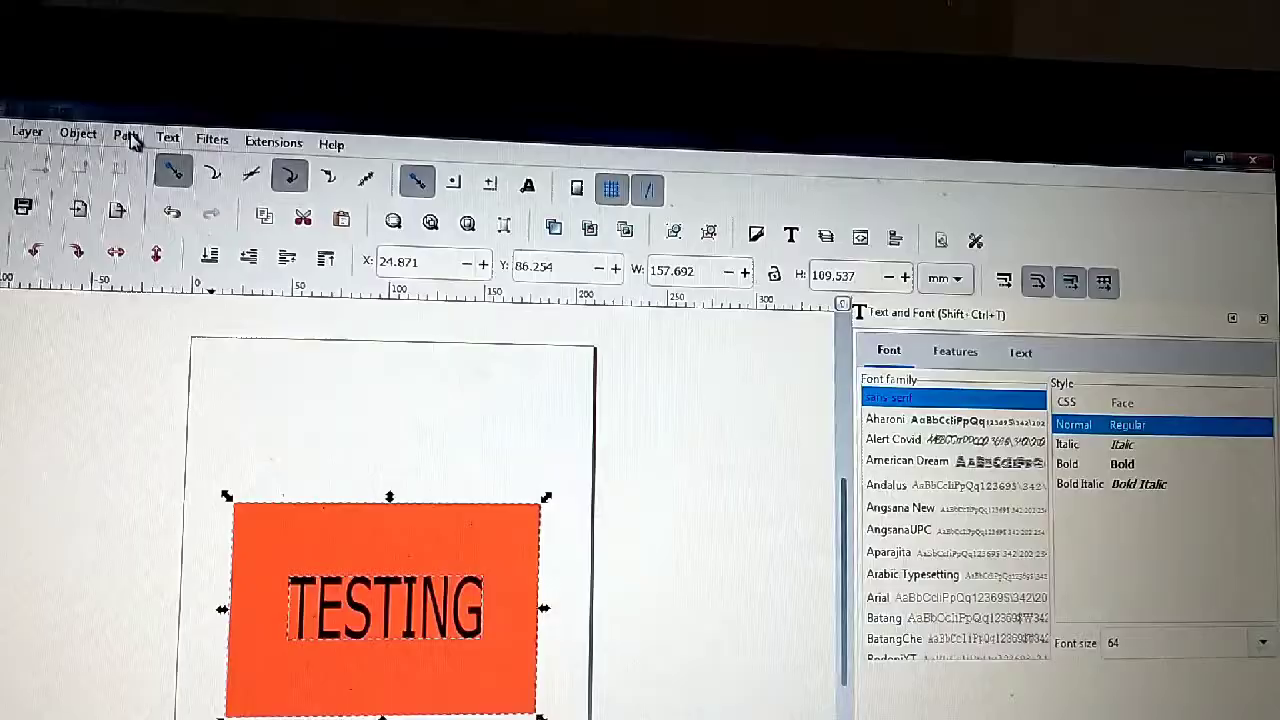
click(126, 135)
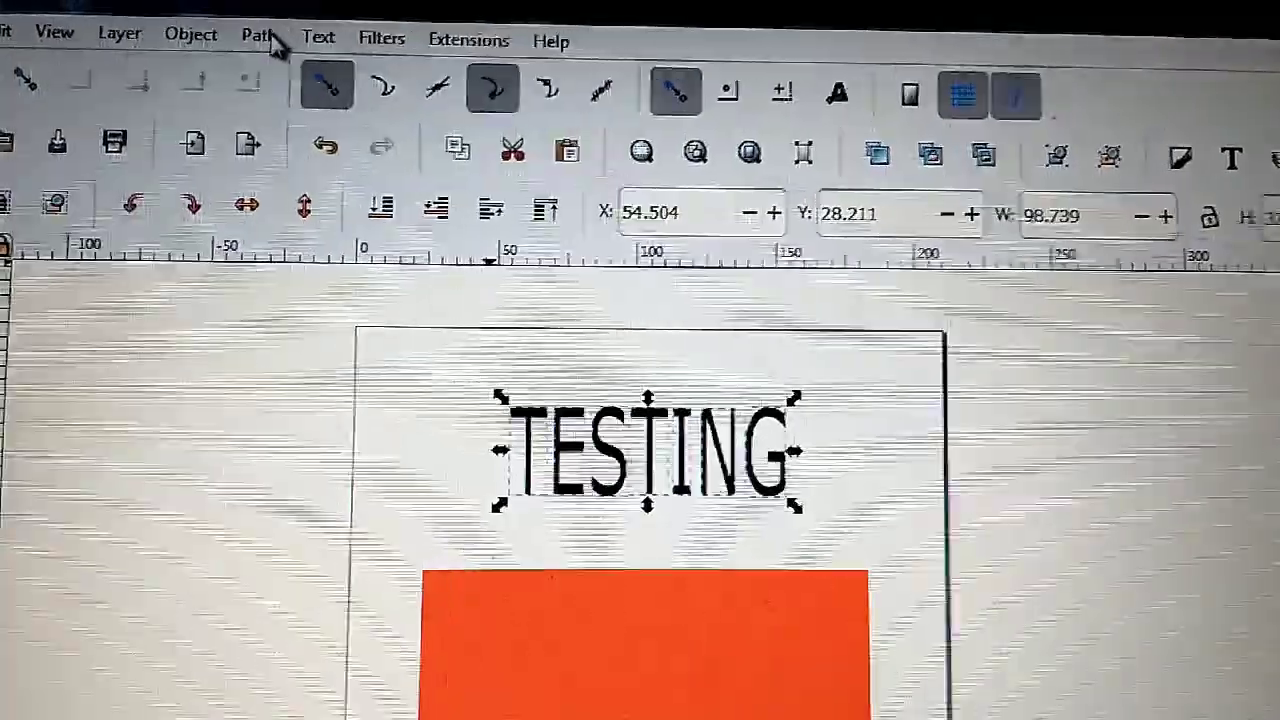
Union the TESTING letters into one combined path.
click(257, 36)
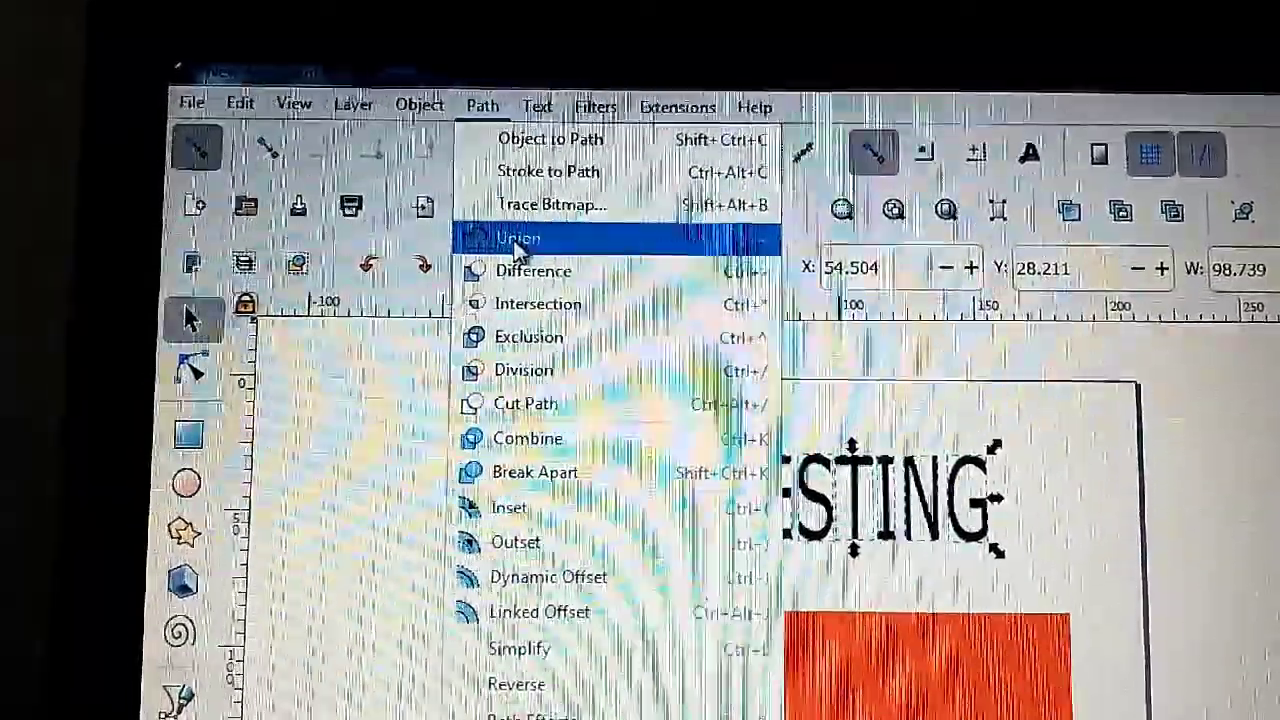
click(516, 238)
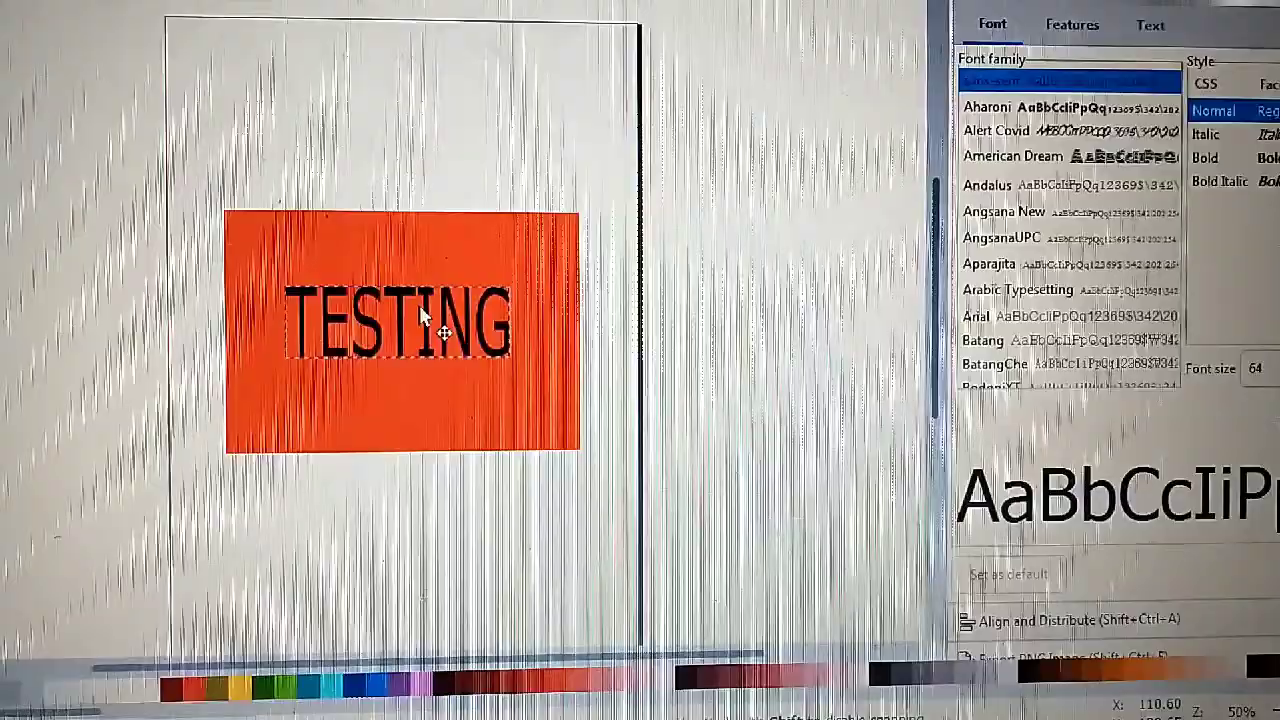
Select the TESTING lettering at the rectangle's centre and right-click it.
click(400, 320)
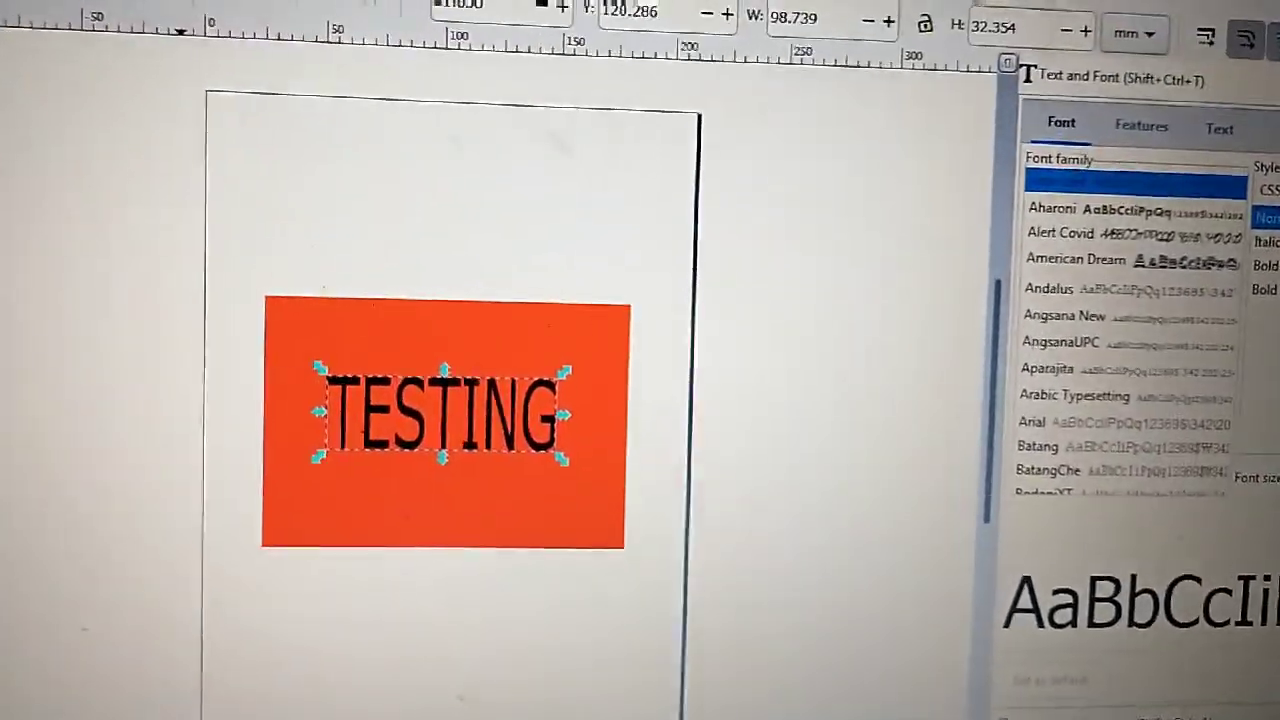
right_click(440, 415)
text(OK)
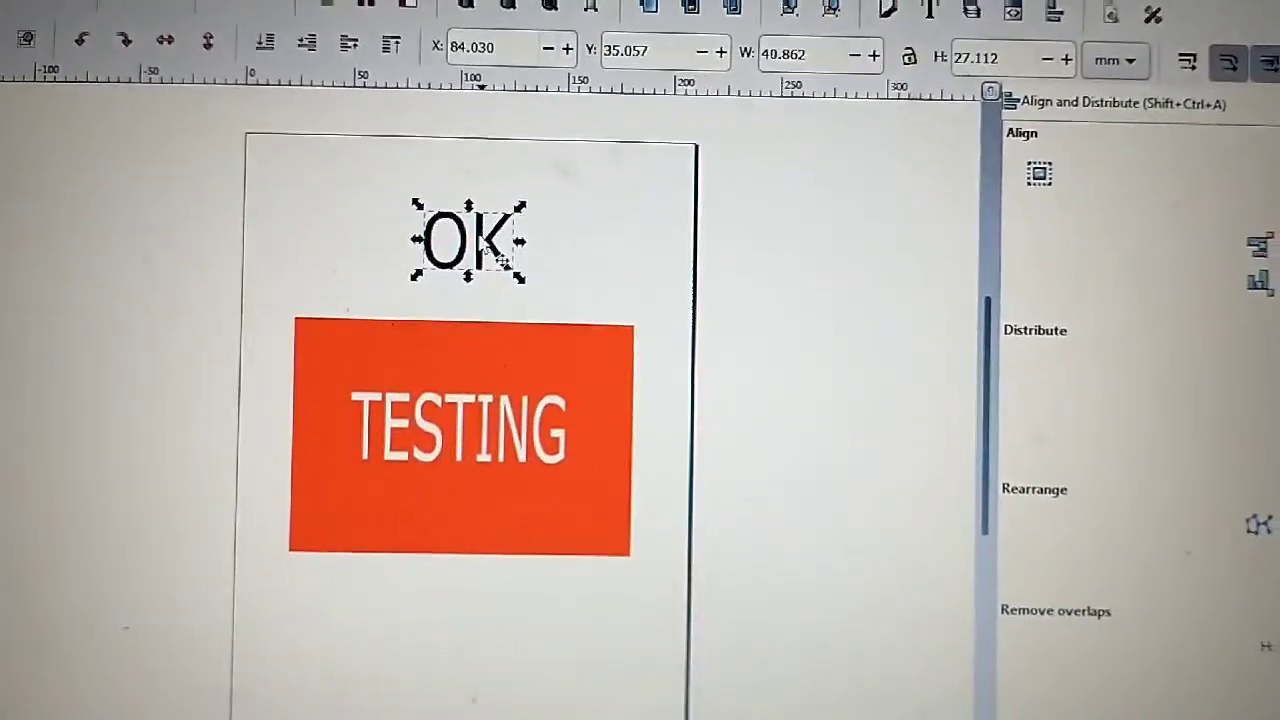
Drag the OK text onto the rectangle just above TESTING.
drag(468, 240, 430, 310)
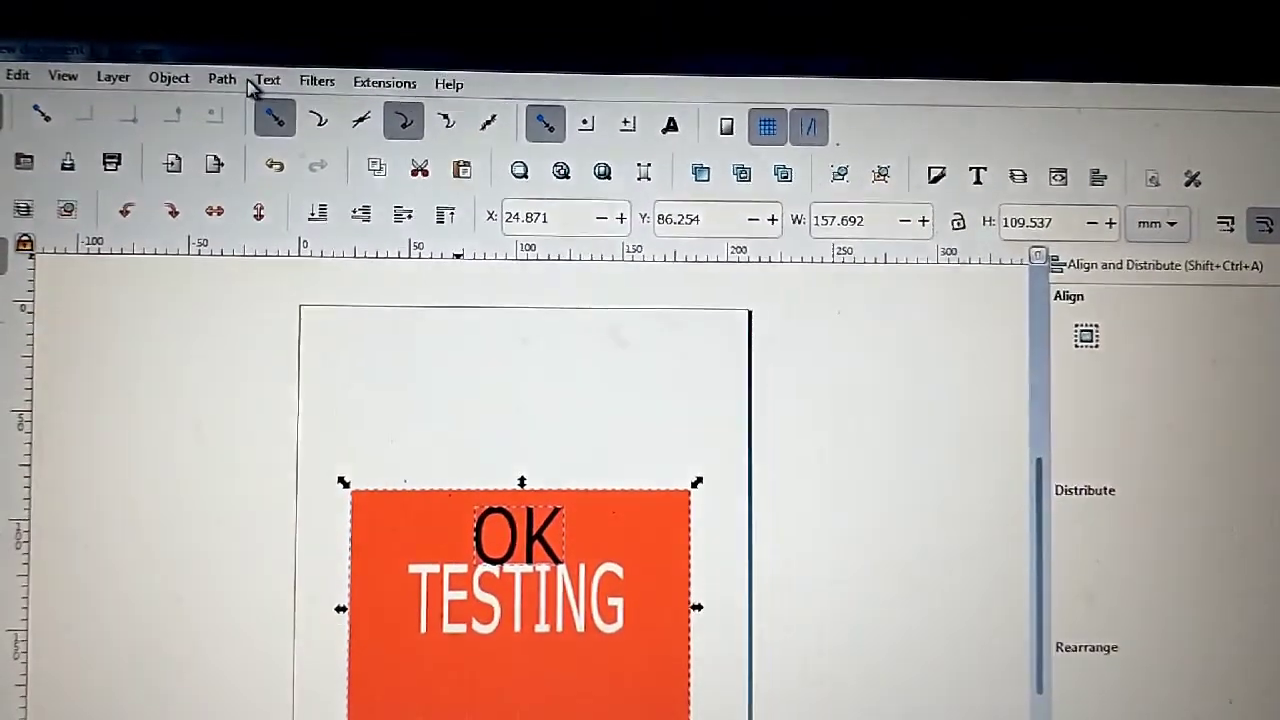
Subtract OK from the orange rectangle using Path > Difference.
click(221, 78)
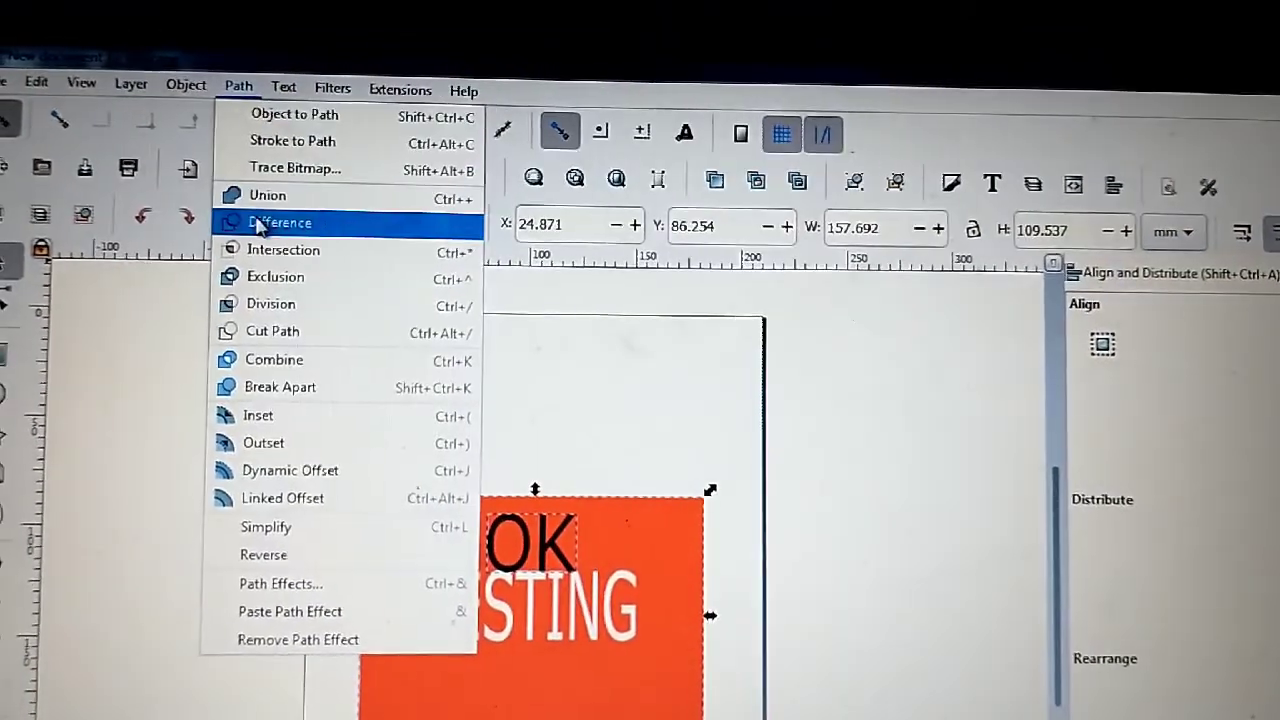
click(280, 222)
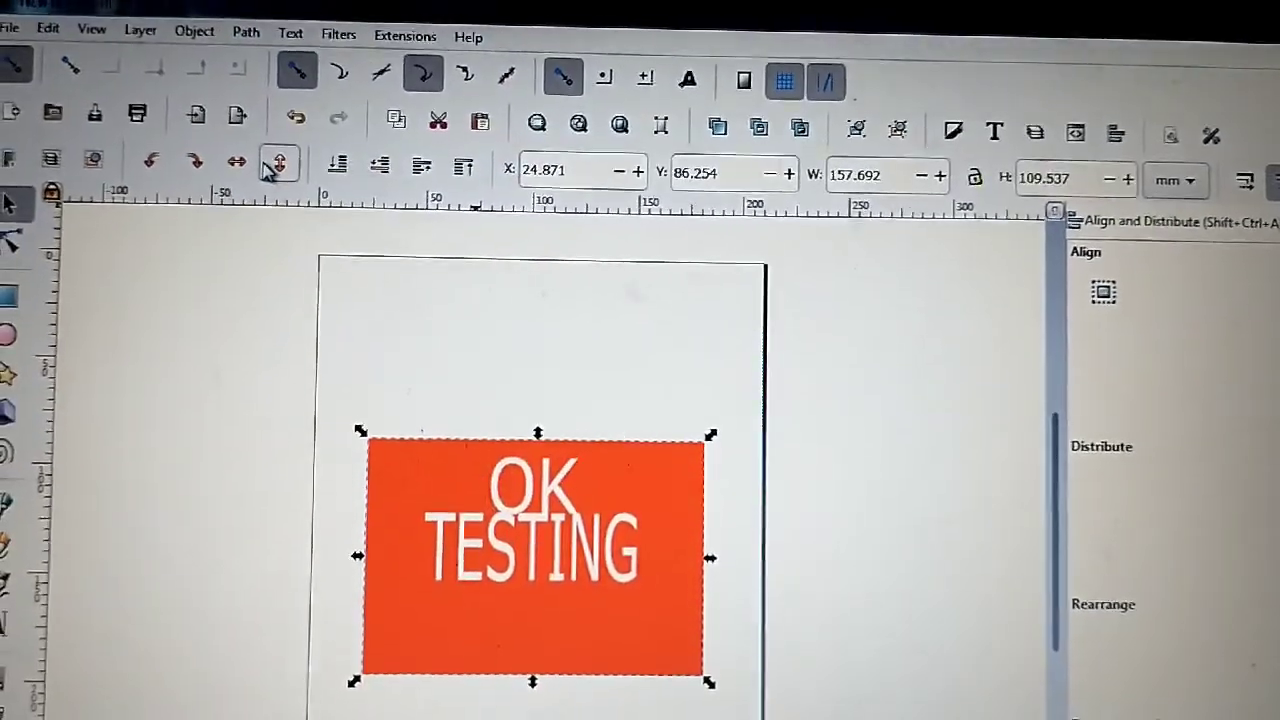